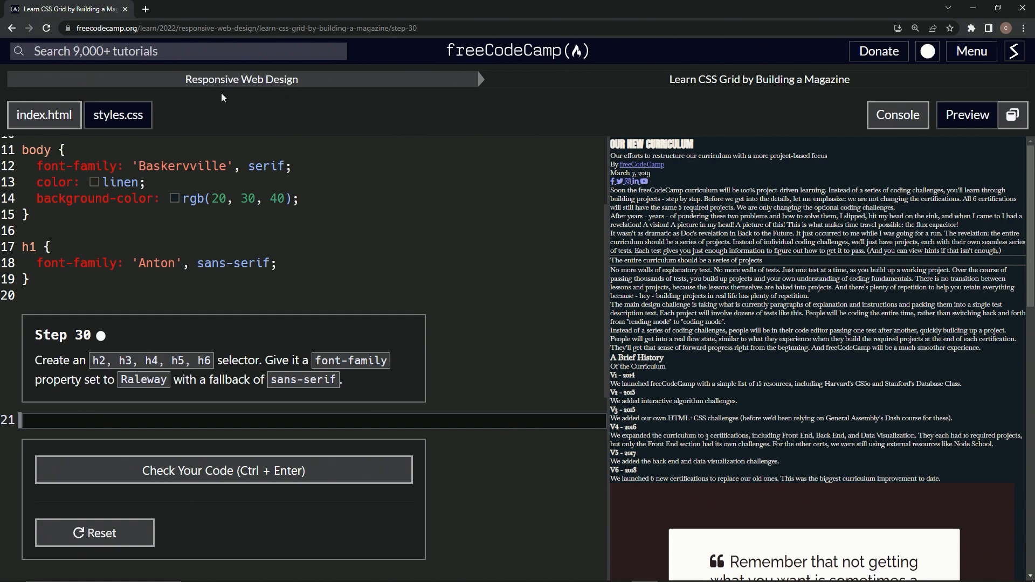
mouse_move(167, 298)
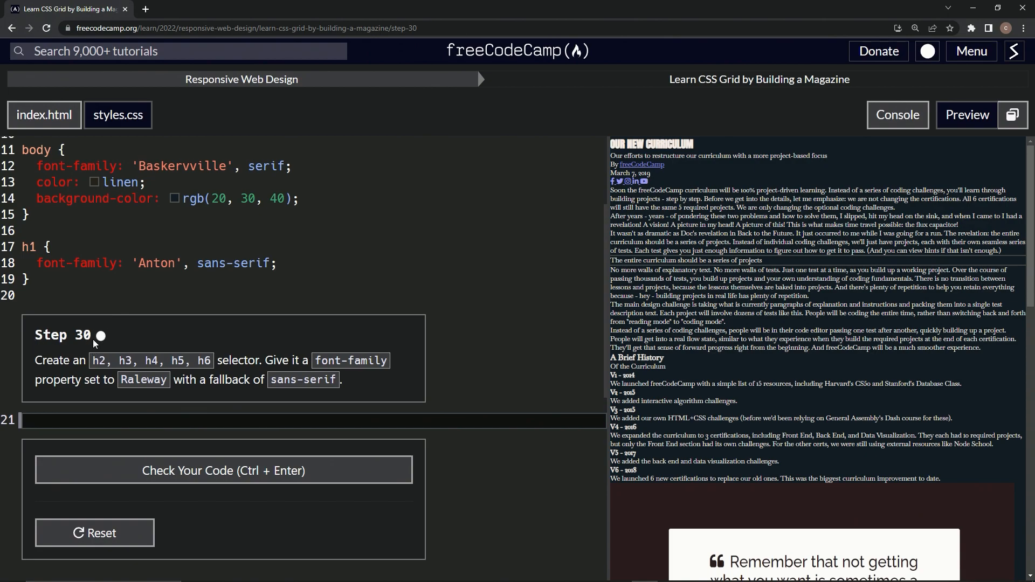
mouse_move(92, 355)
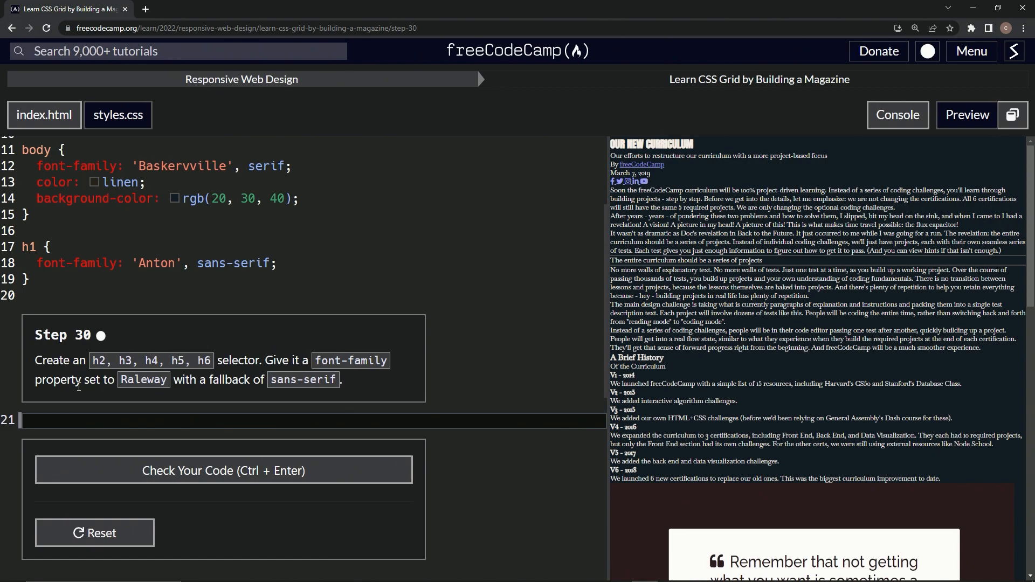
mouse_move(169, 391)
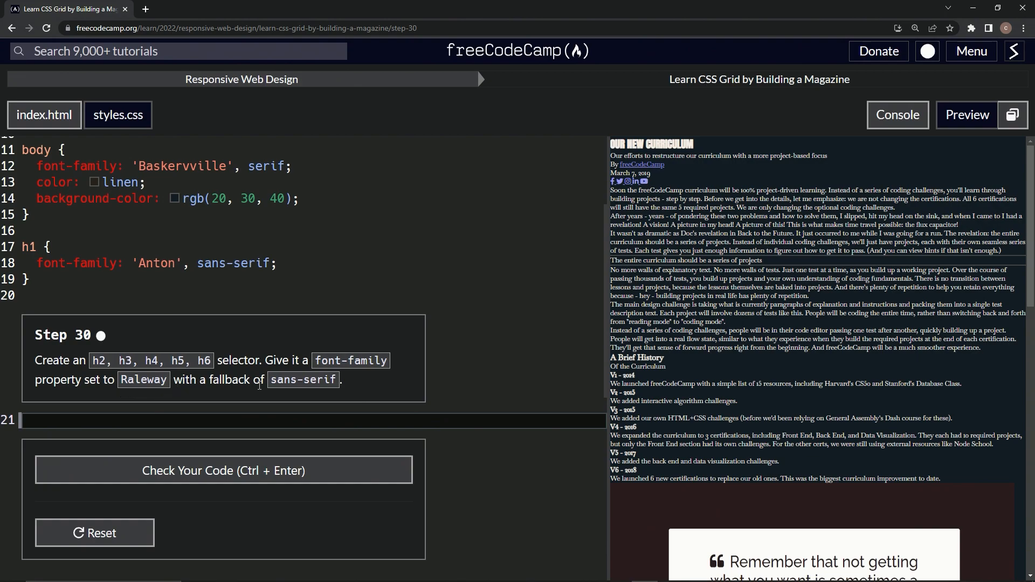
mouse_move(351, 384)
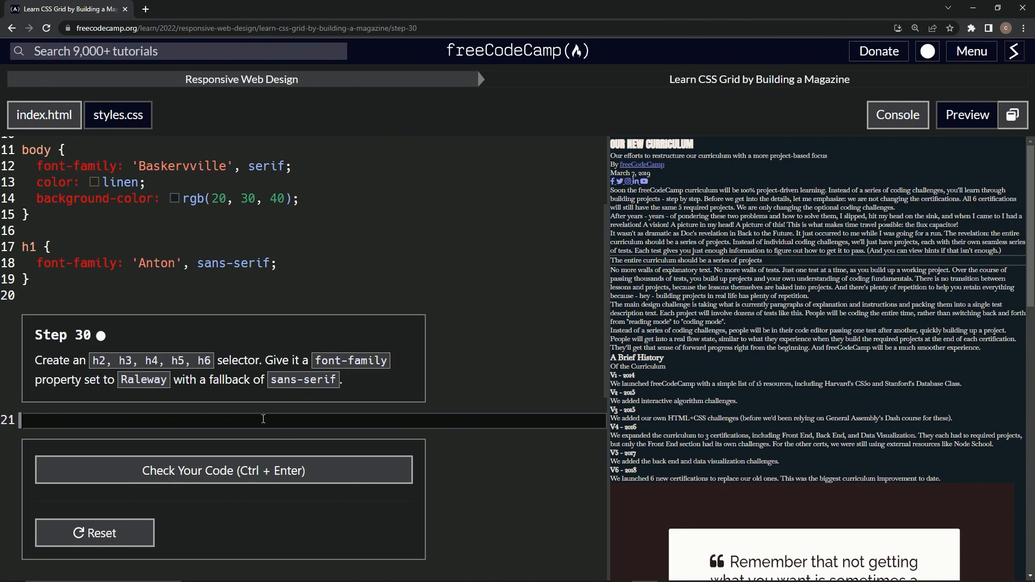
Write the h2, h3, h4, h5, h6 selector on line 21 and begin the font property
type("h")
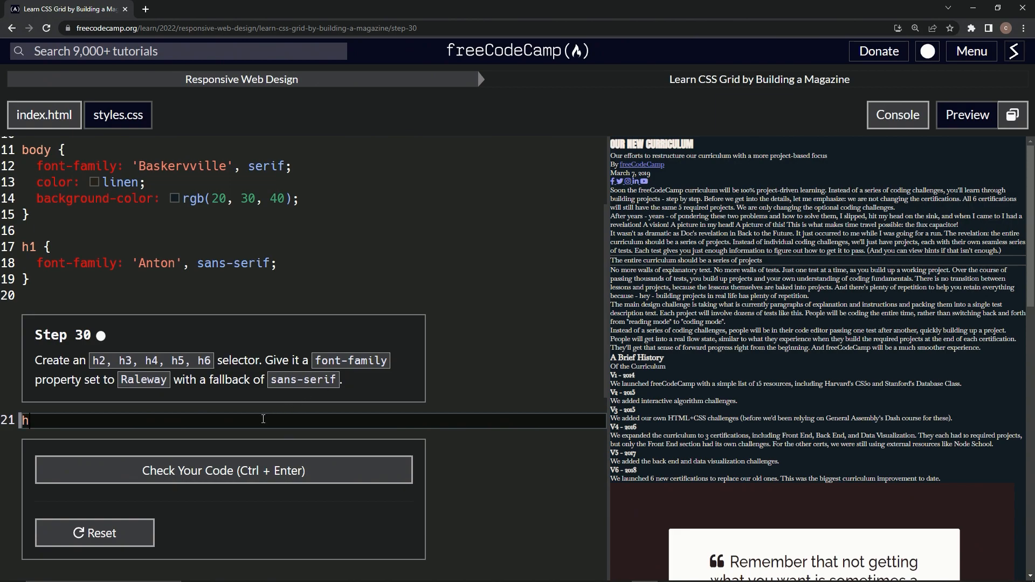
type("2,h")
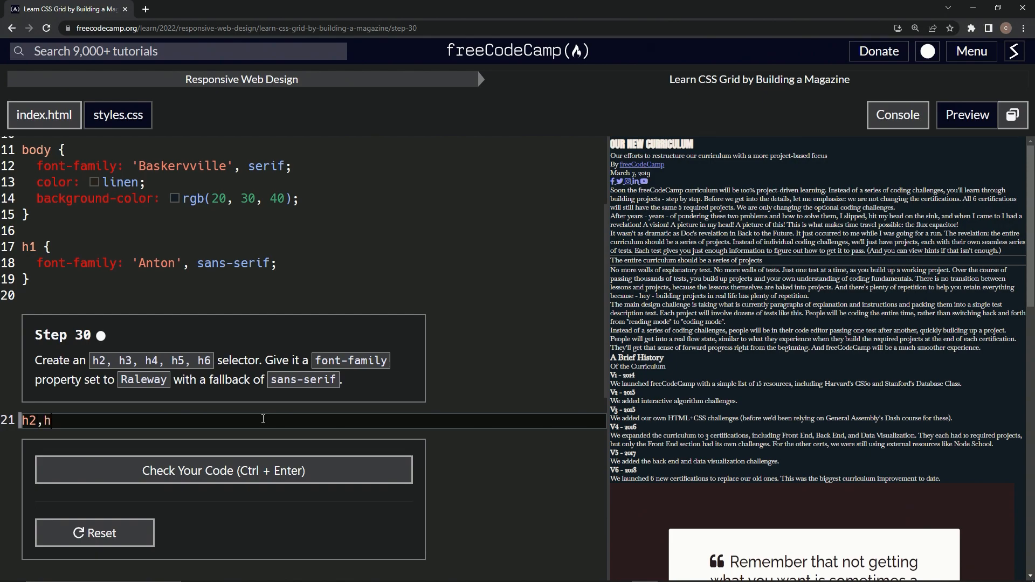
type("3,h")
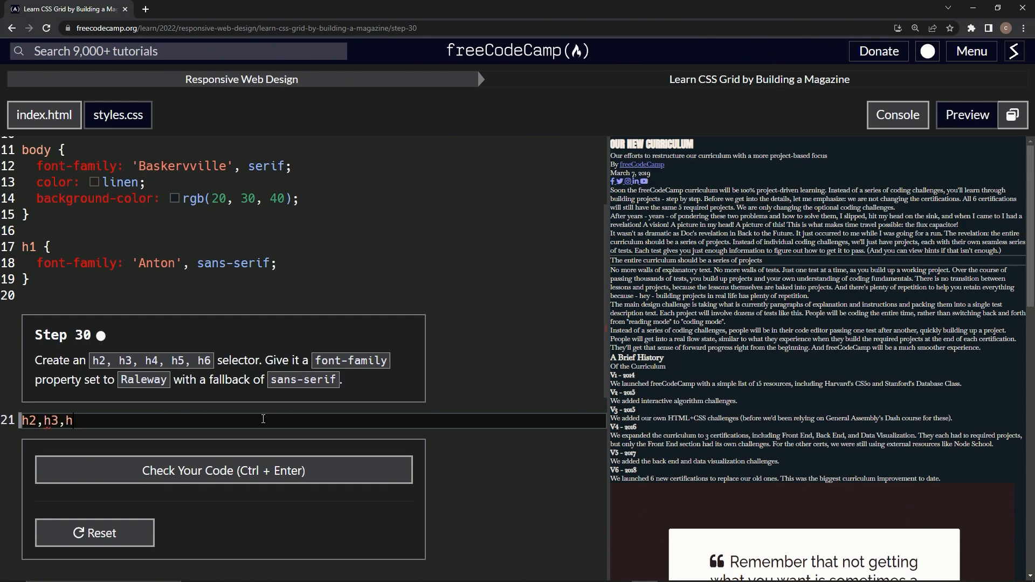
type("4,h5,h6 {")
type("fon")
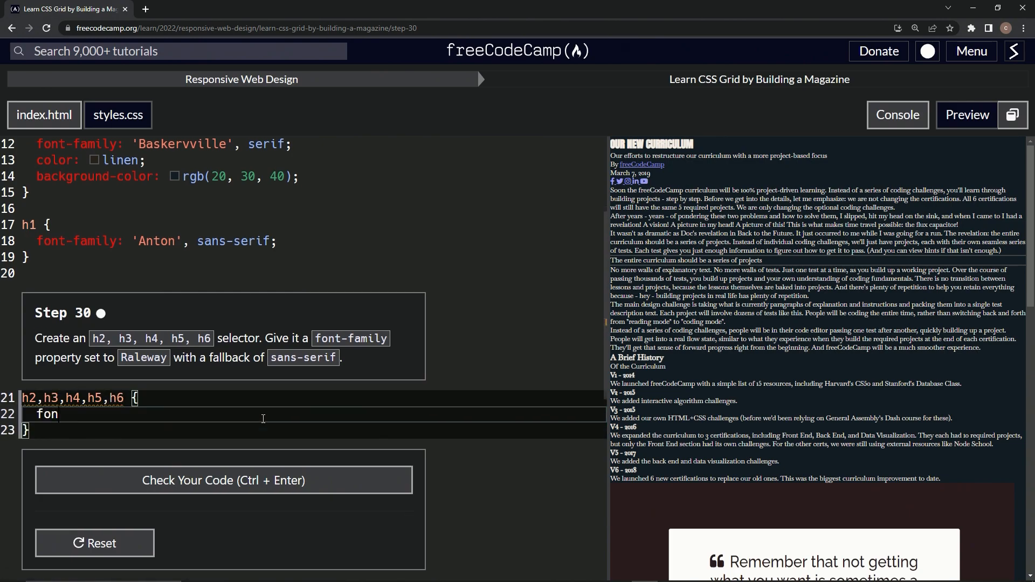
Complete the declaration font-family: Raleway, sans-serif; so the check passes
type("t-family: Tr")
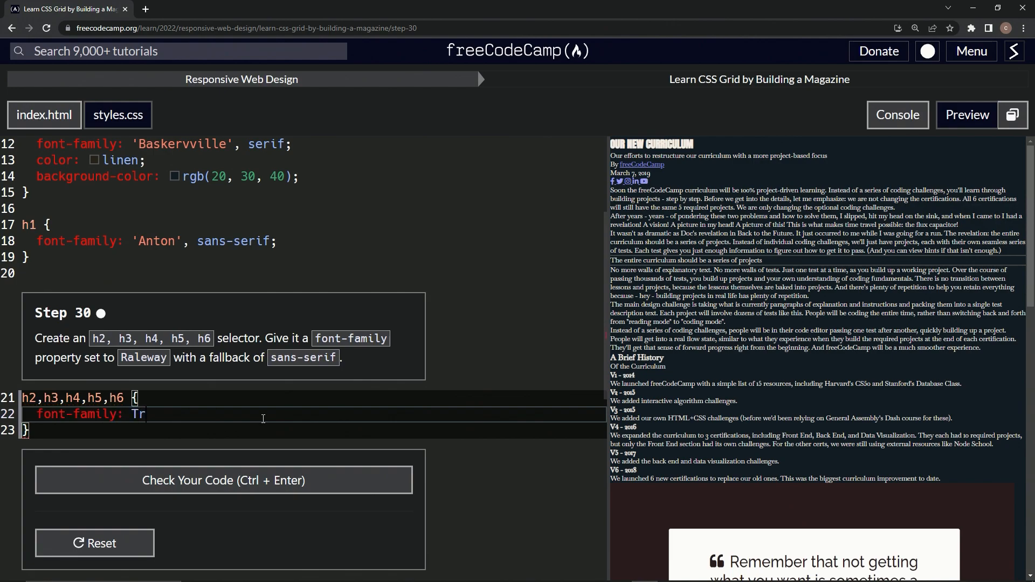
type("aleway")
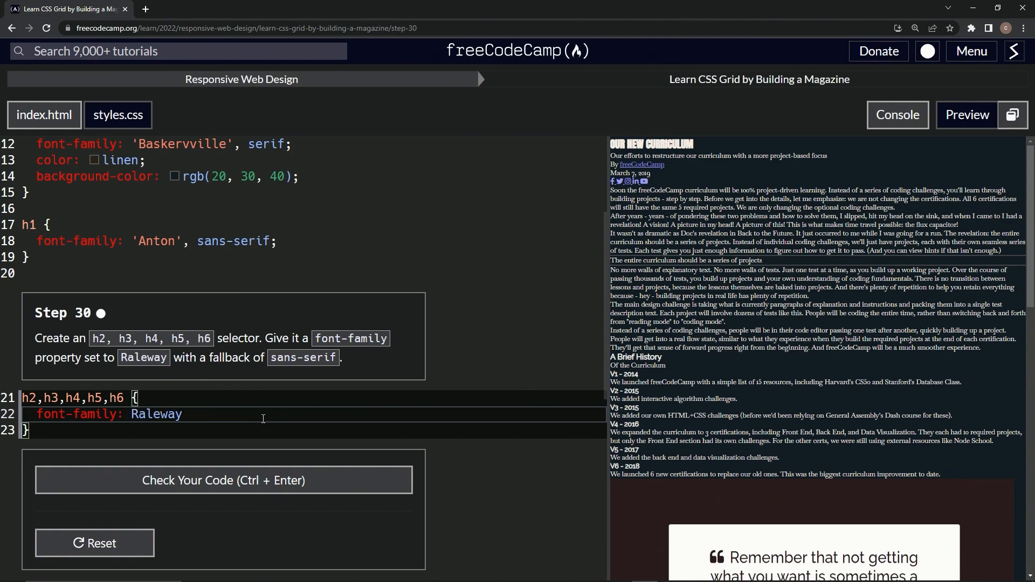
type(";")
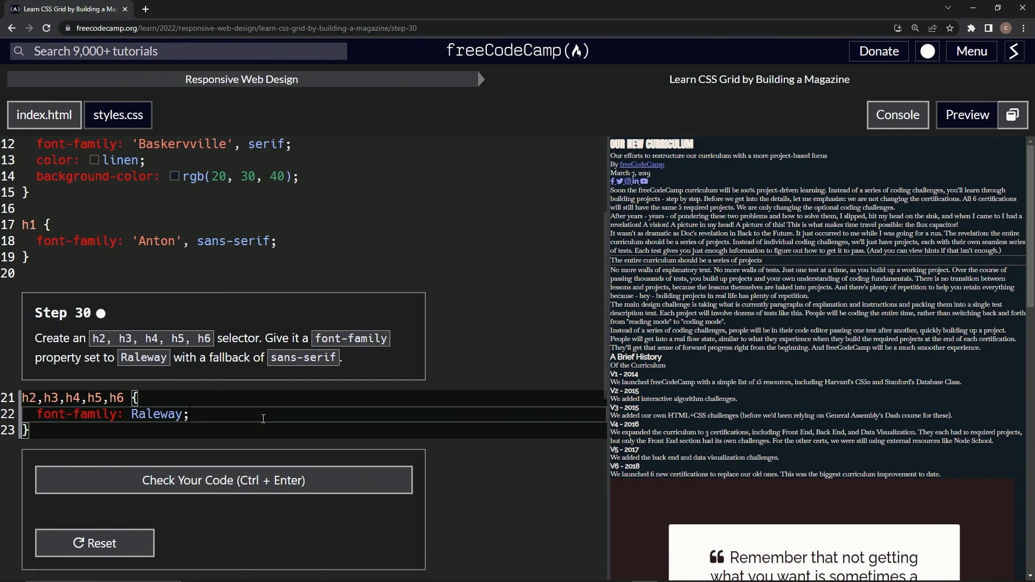
type(", sans-ser")
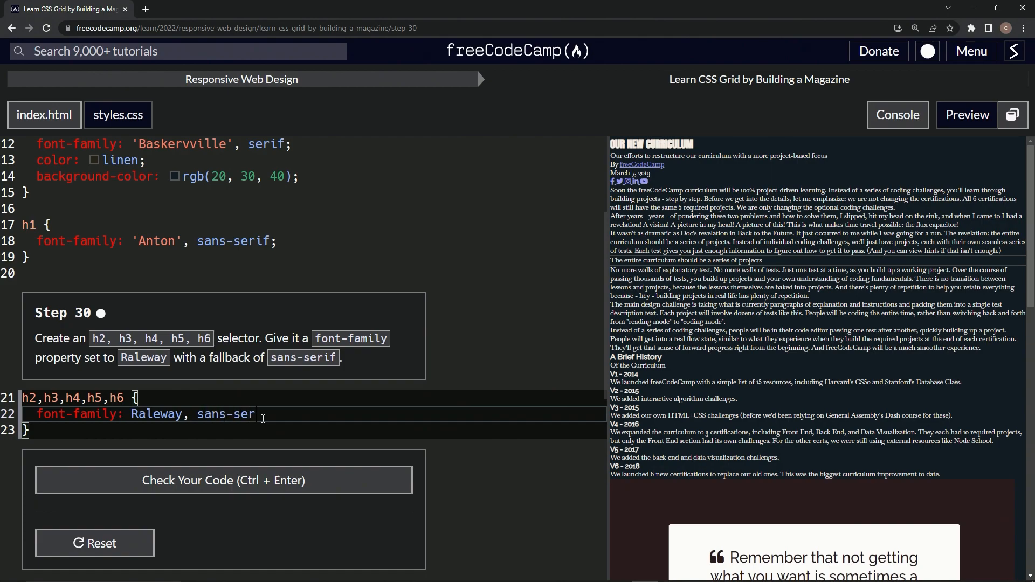
type("f;")
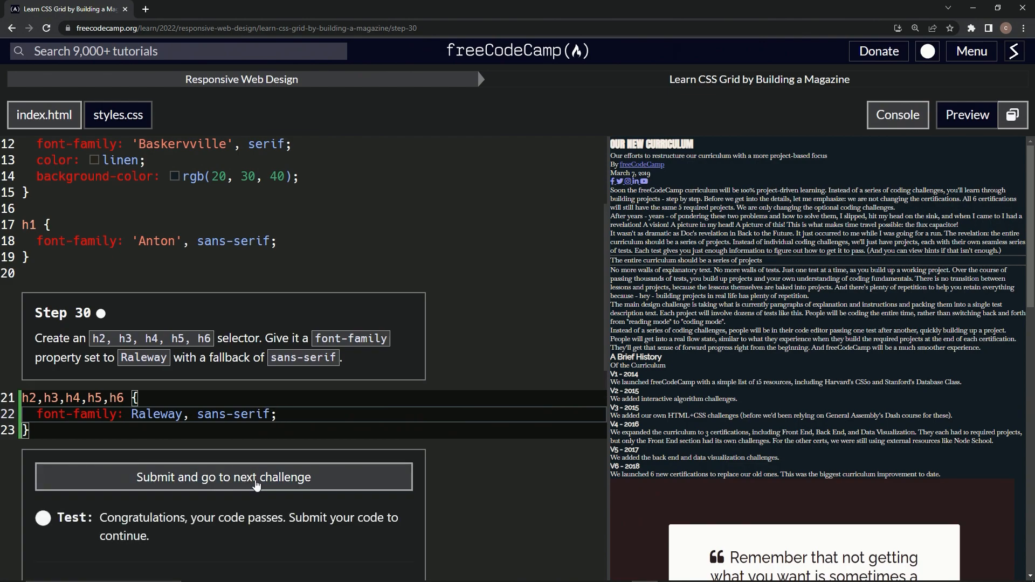
Submit the passing step 30 code and load Step 31
left_click(223, 476)
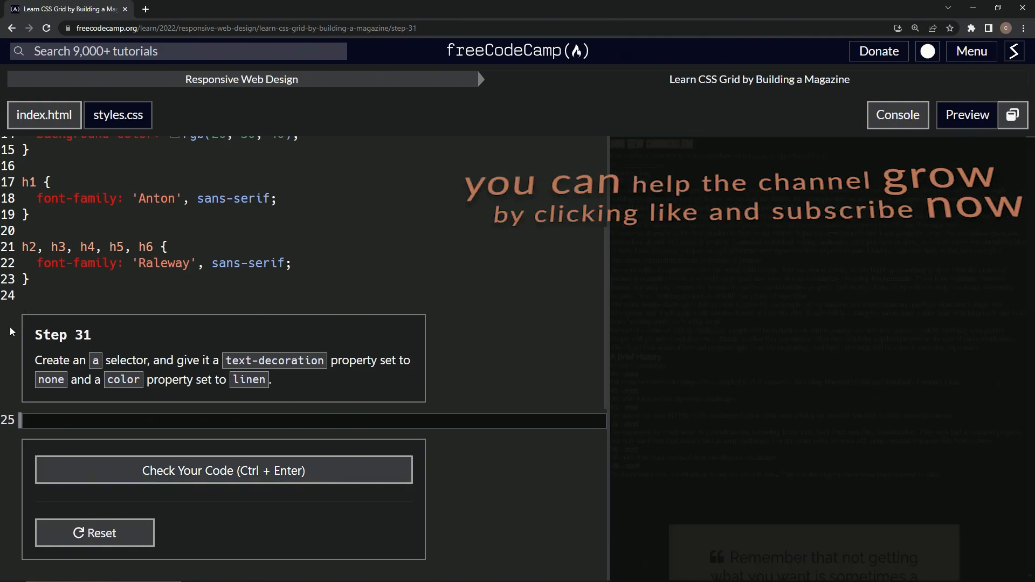
mouse_move(51, 355)
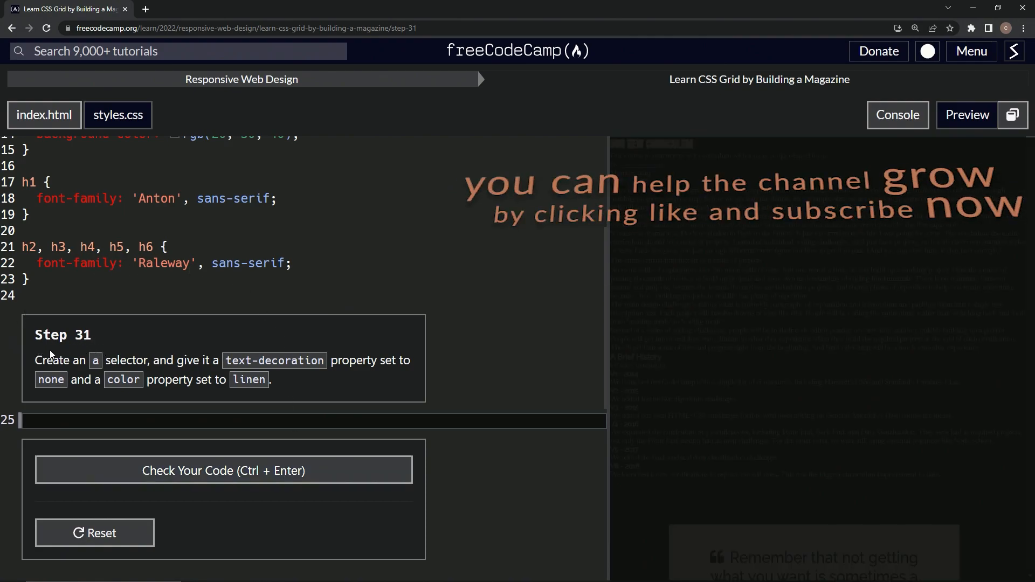